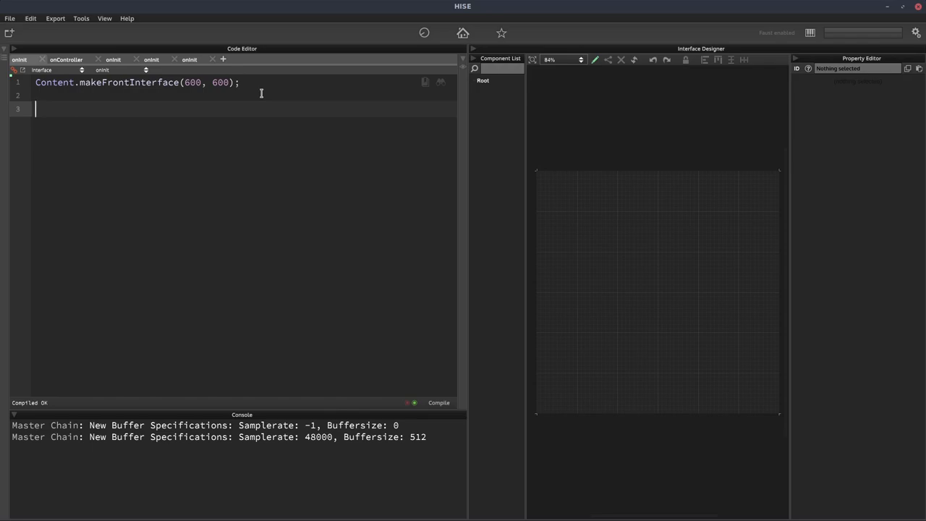
{"action": "mouse_move", "coordinate": [274, 100]}
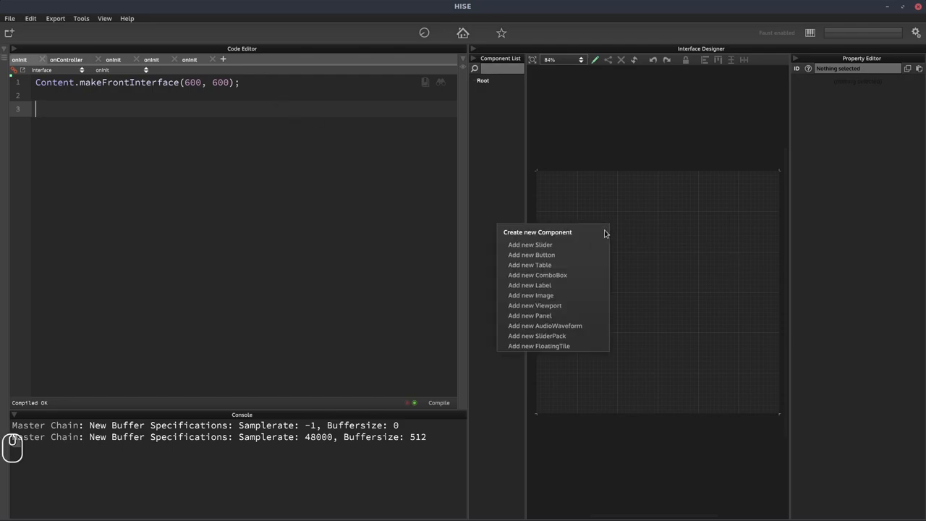
Create a new button, position it on the canvas and select Button1 in the Component List
{"action": "left_click", "coordinate": [531, 255]}
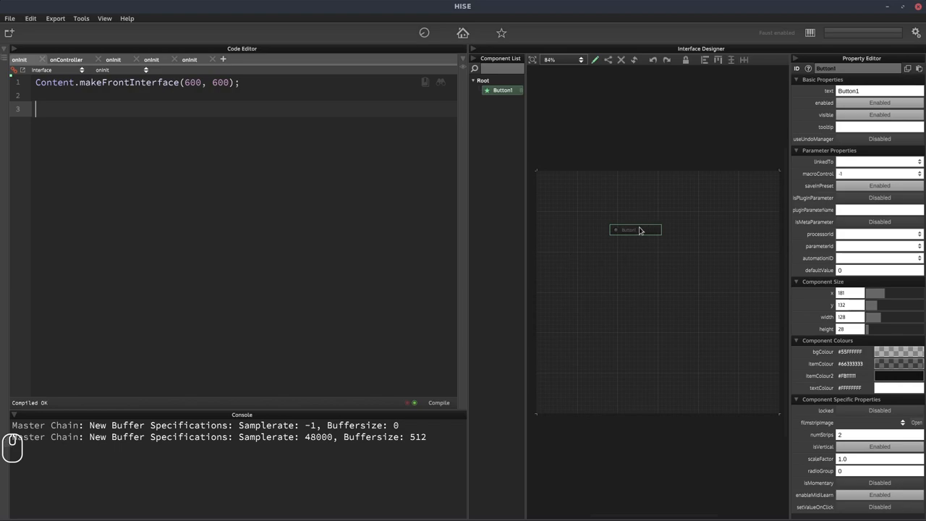
{"action": "left_click_drag", "start_coordinate": [635, 230], "coordinate": [651, 281]}
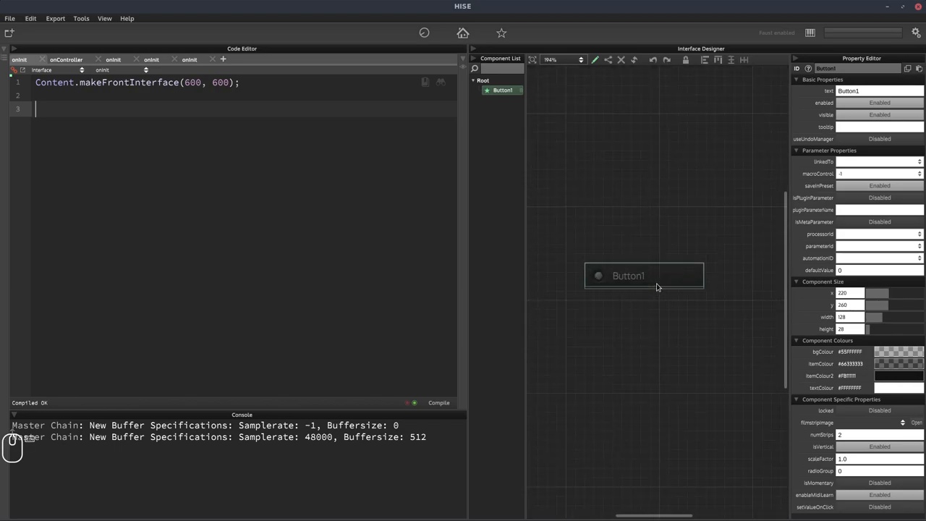
{"action": "left_click", "coordinate": [502, 90]}
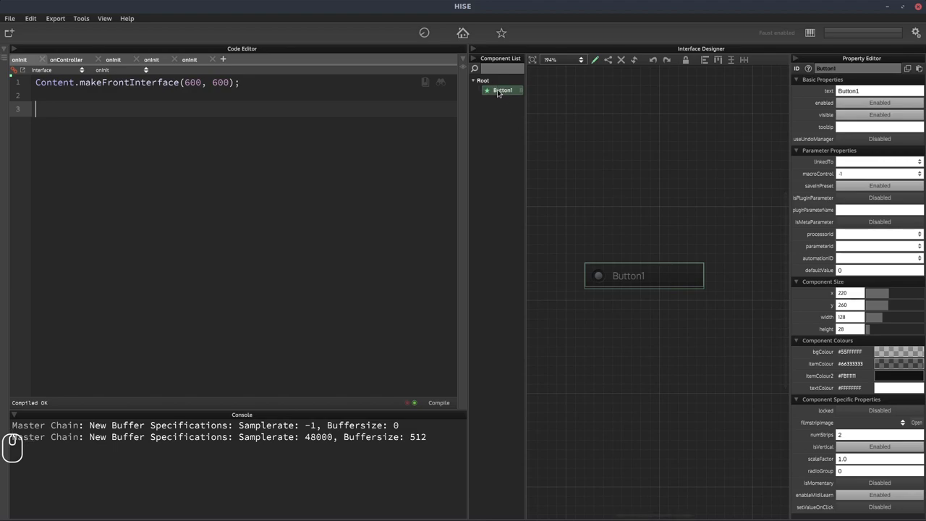
Paste Button1's script variable definition, const var Button1 = Content.getComponent("Button1"), into onInit
{"action": "right_click", "coordinate": [501, 90]}
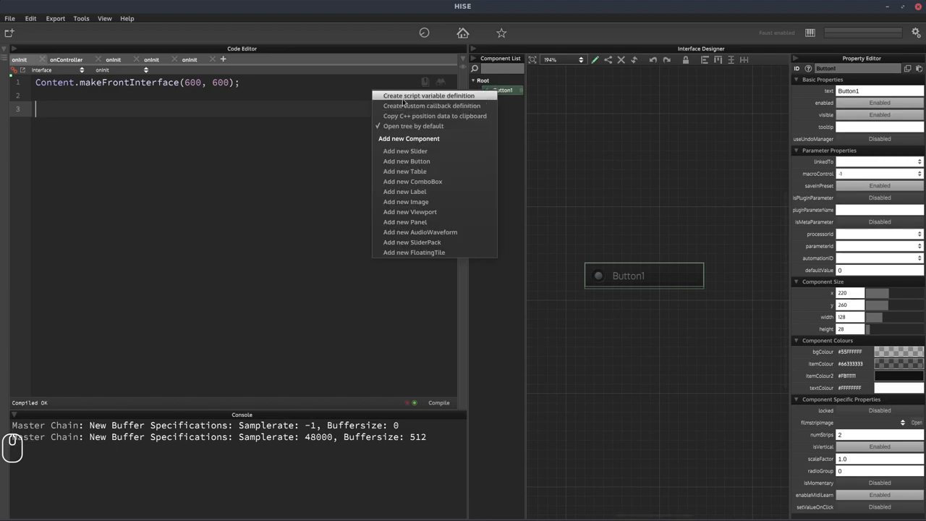
{"action": "left_click", "coordinate": [428, 95]}
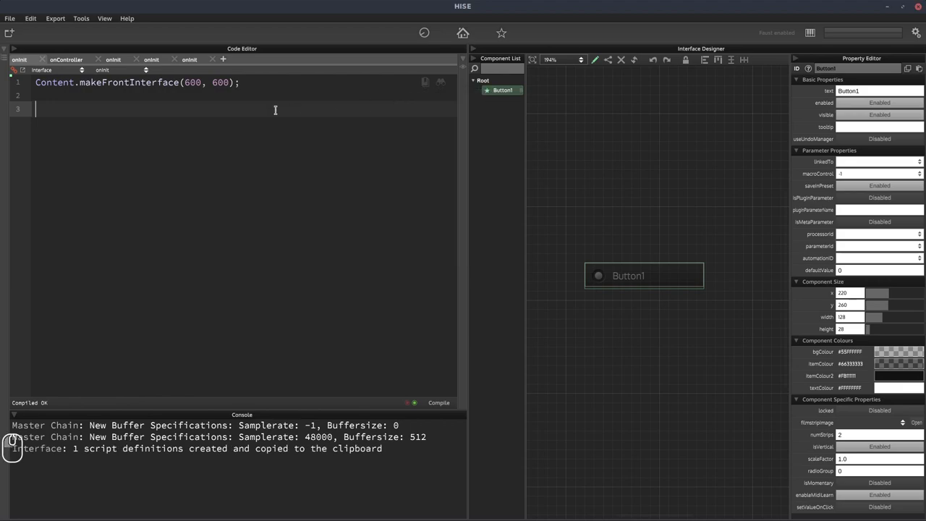
{"action": "right_click", "coordinate": [275, 110]}
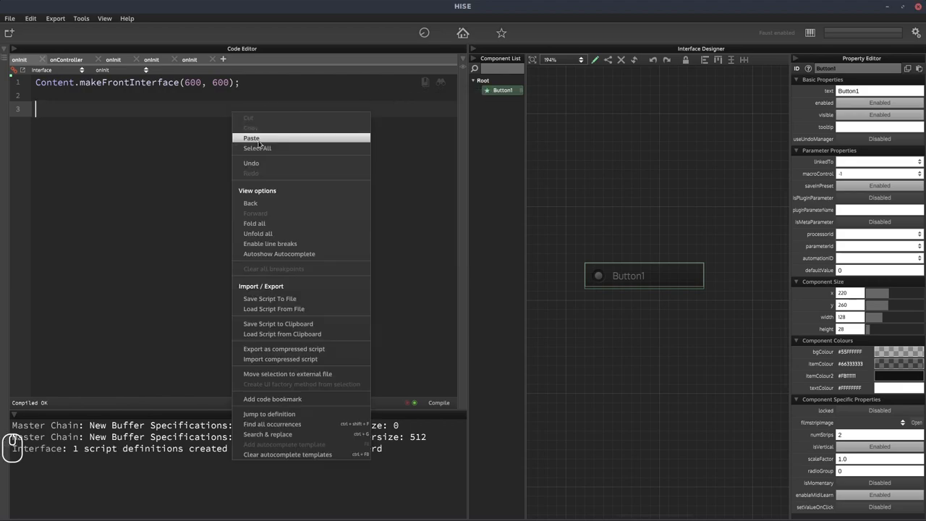
{"action": "left_click", "coordinate": [252, 137]}
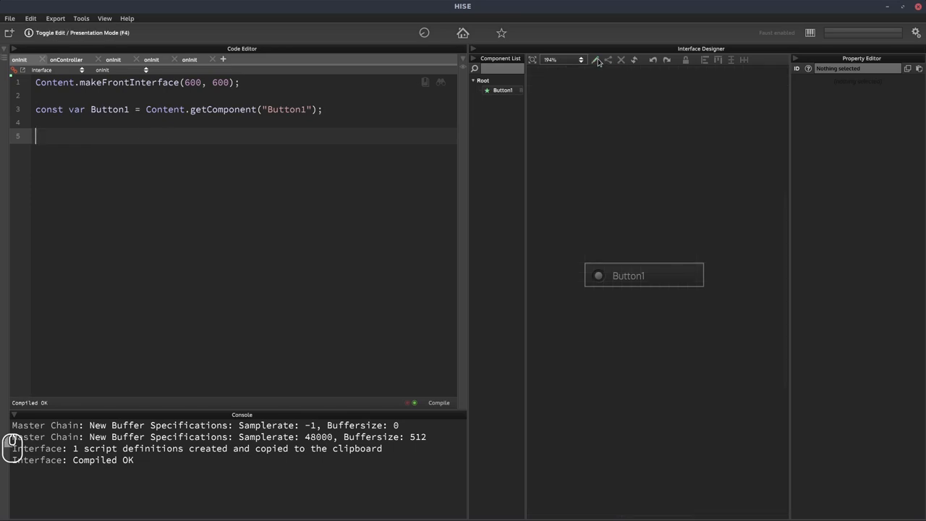
Switch the code editor to the onController callback with the cursor in its body
{"action": "left_click", "coordinate": [123, 70]}
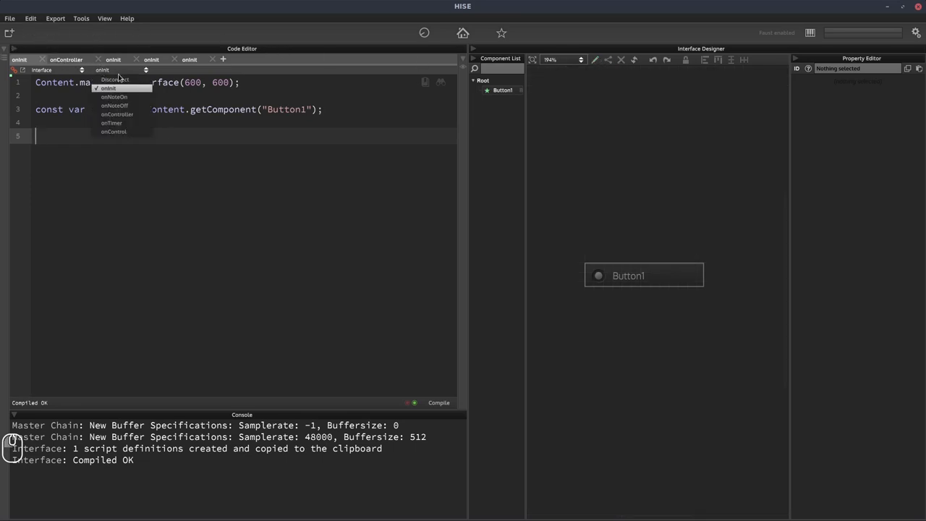
{"action": "left_click", "coordinate": [118, 113]}
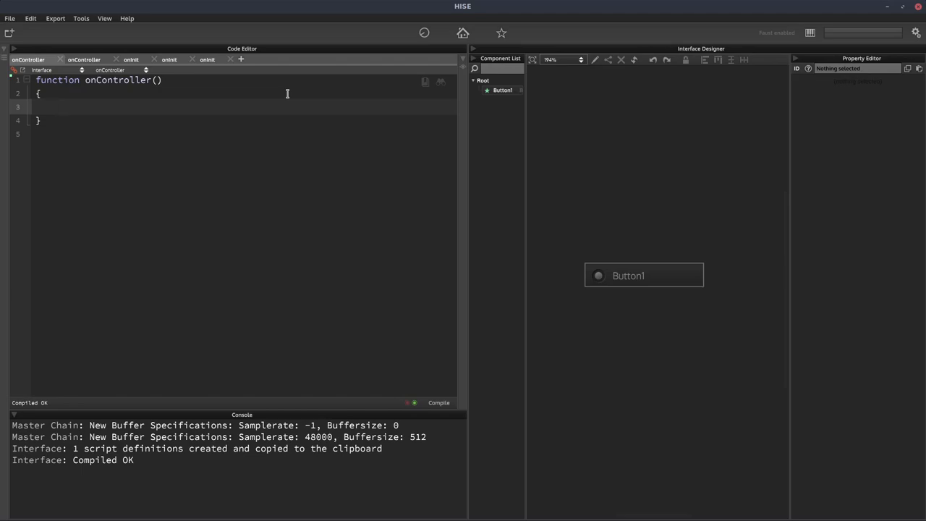
{"action": "left_click", "coordinate": [58, 107]}
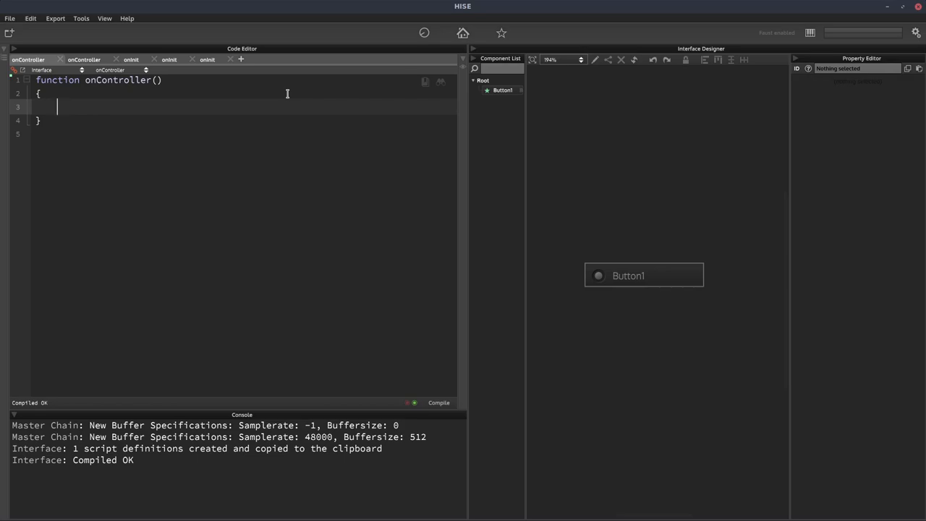
Write Console.print(Synth.isSustainPedalDown()); inside onController to log the pedal state
{"action": "type", "text": "Console."}
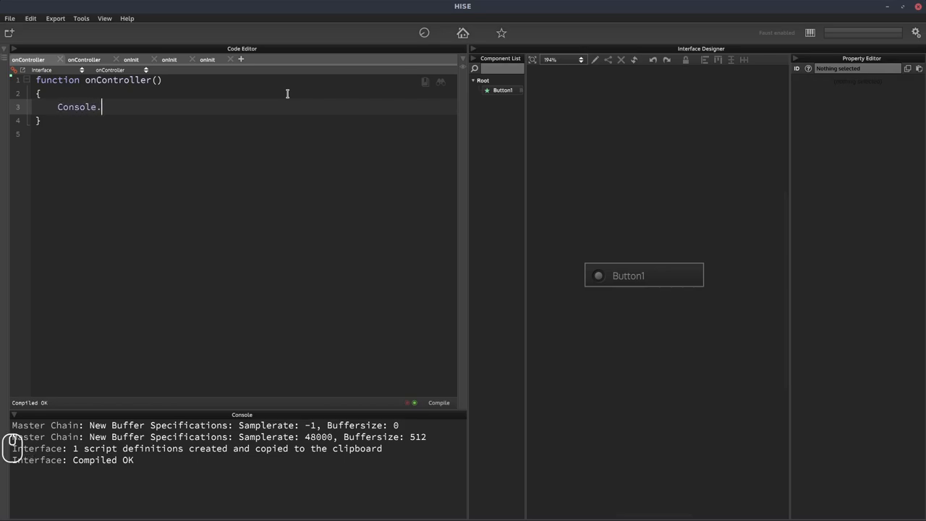
{"action": "type", "text": "print("}
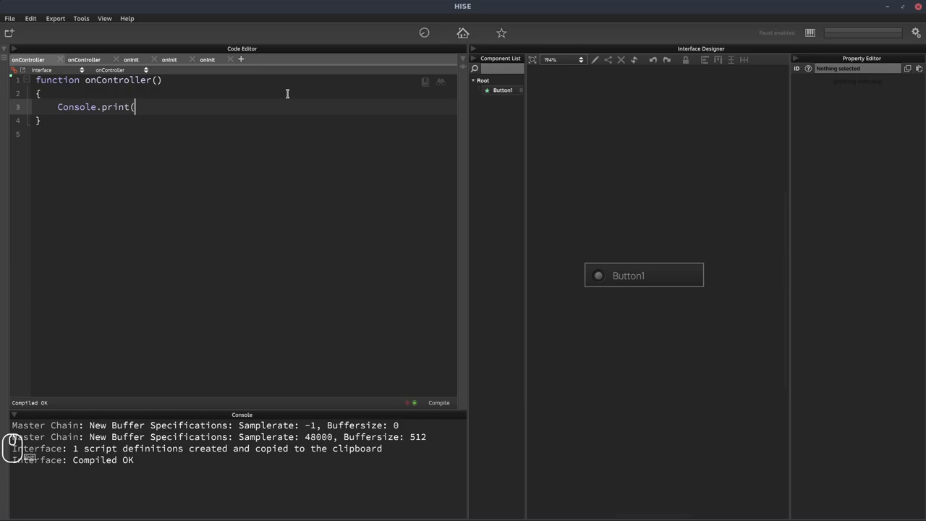
{"action": "type", "text": "Synth.isSustainPedalDown());"}
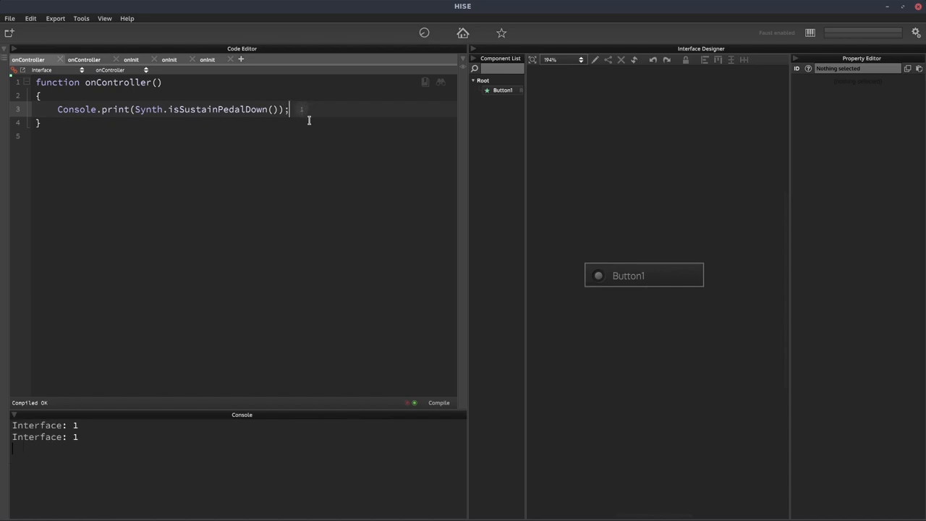
{"action": "mouse_move", "coordinate": [295, 164]}
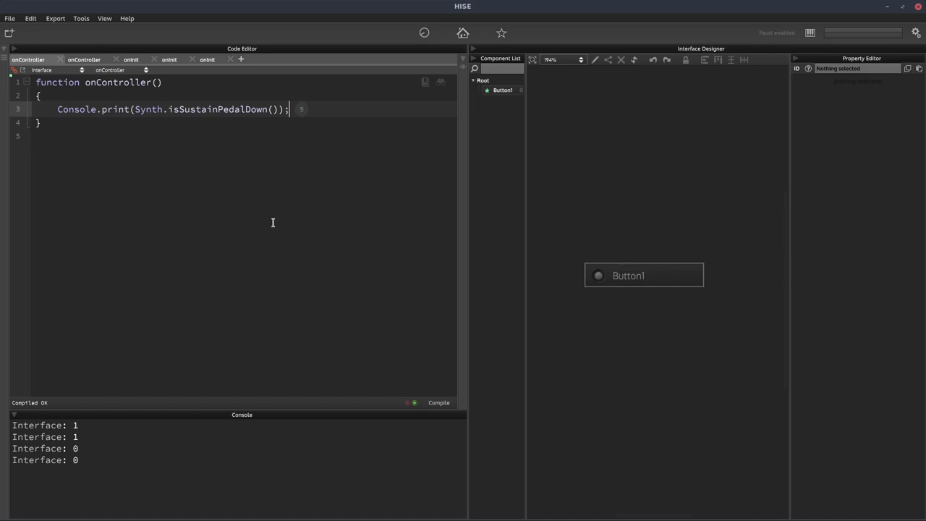
{"action": "mouse_move", "coordinate": [283, 185]}
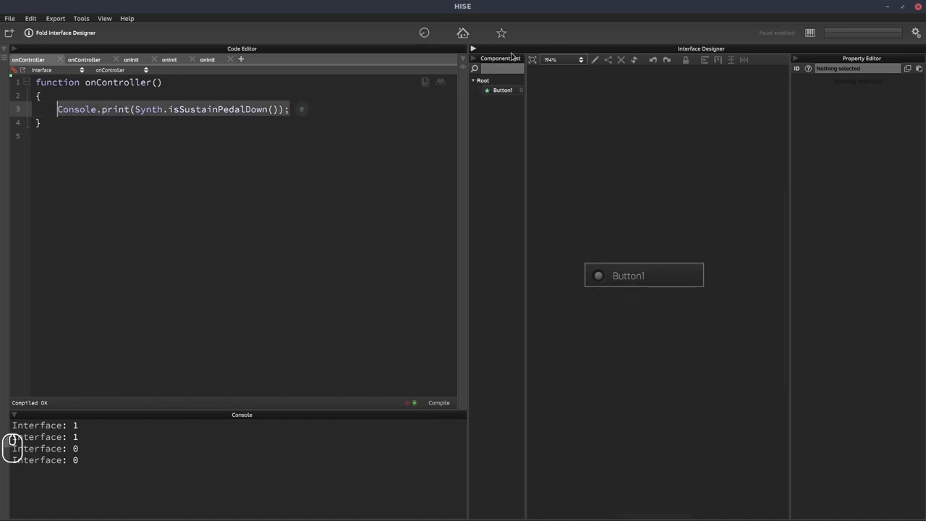
Replace the print line with Button1.setValue(Synth.is… via autocomplete
{"action": "type", "text": "Button1.setValue(S"}
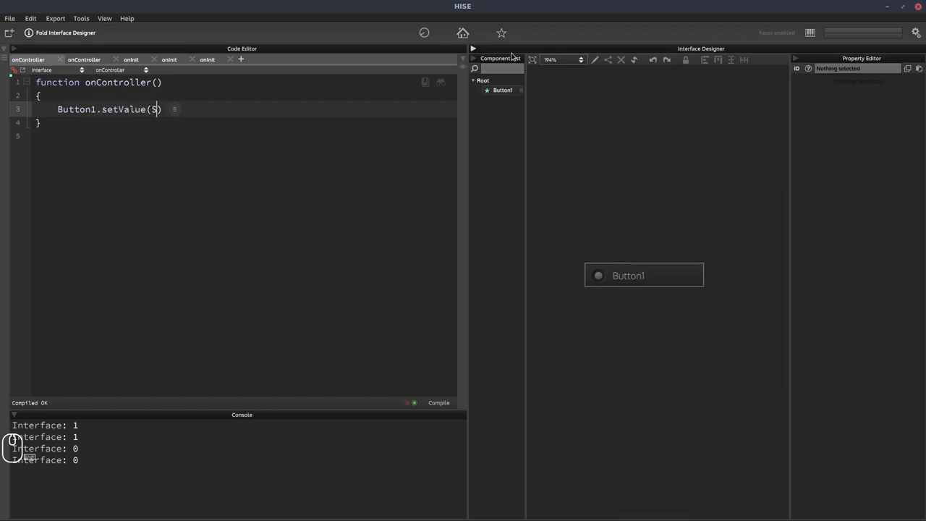
{"action": "type", "text": "ynth.is"}
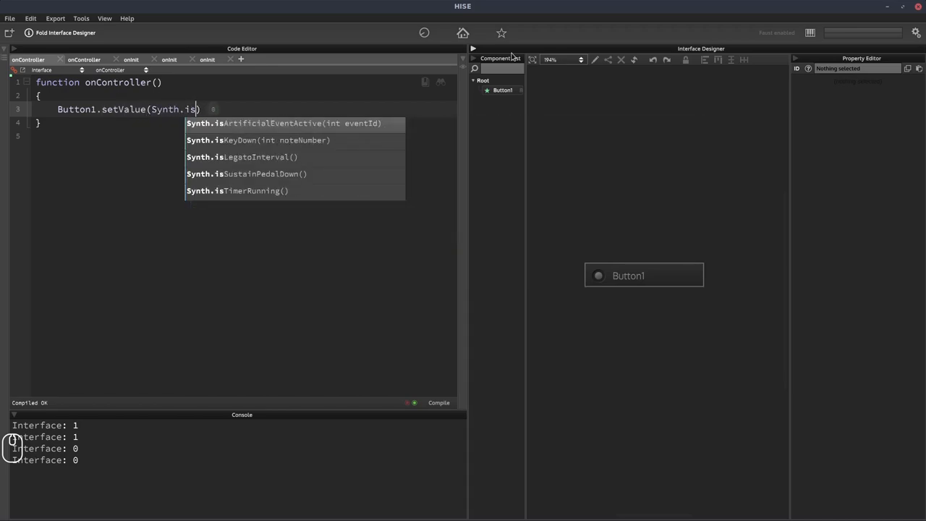